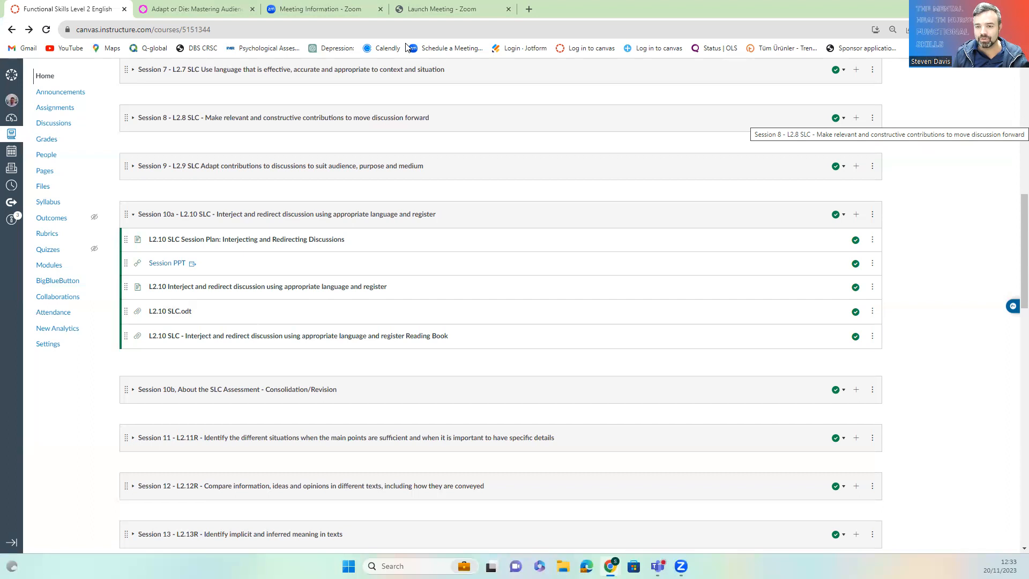
mouse_move(707, 131)
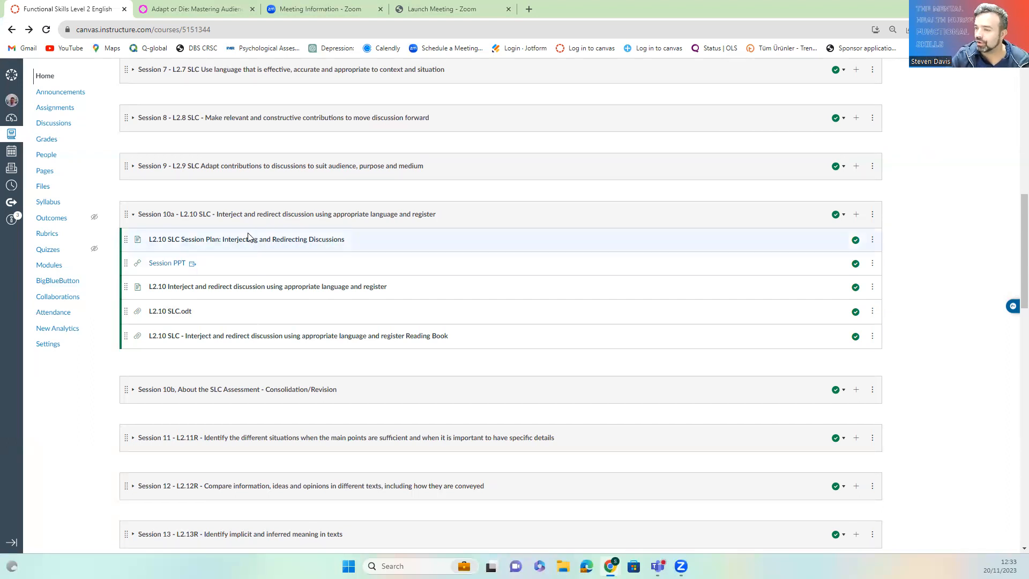
mouse_move(193, 341)
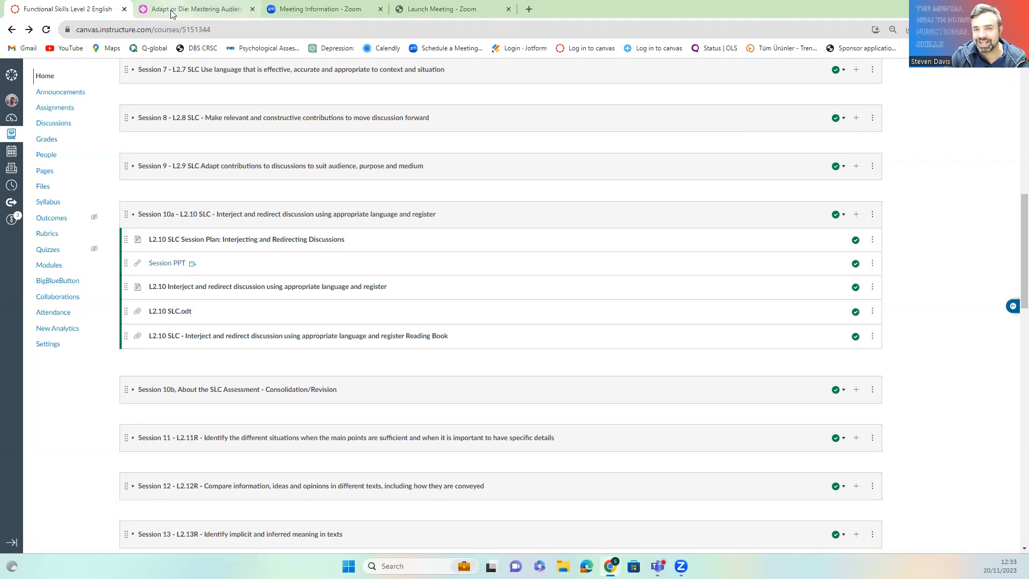
Switch to the Adapt or Die presentation and advance from the title slide to contents
click(196, 8)
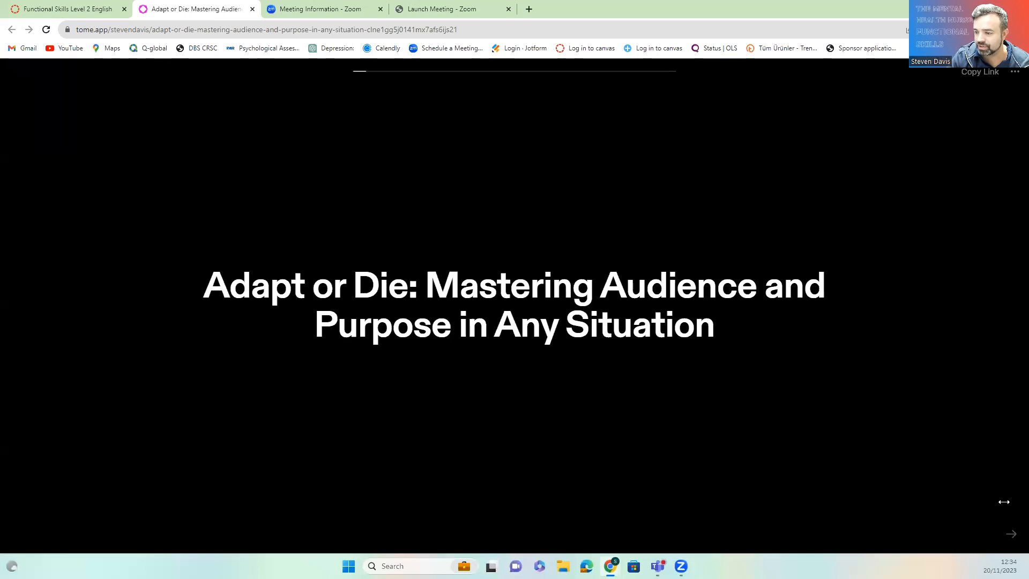
click(1009, 534)
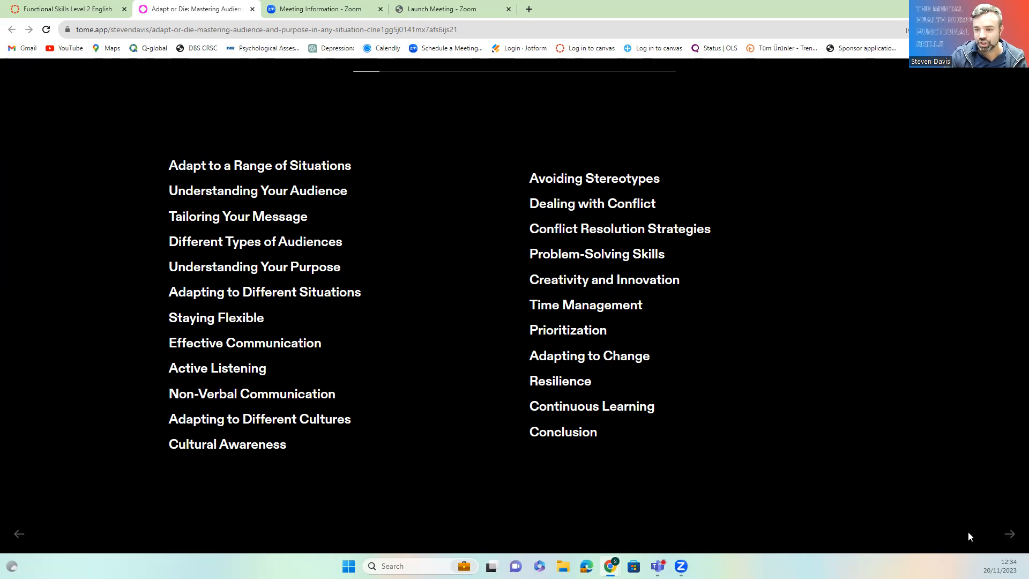
Advance to the 'Adapt to a Range of Situations' slide
click(1009, 534)
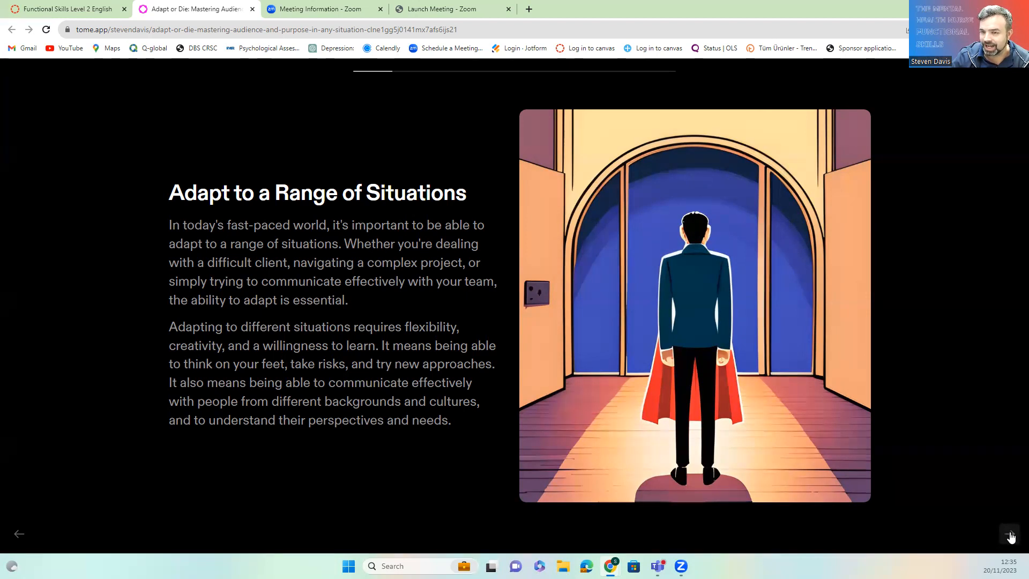
Advance to the 'Understanding Your Audience' slide
click(1009, 533)
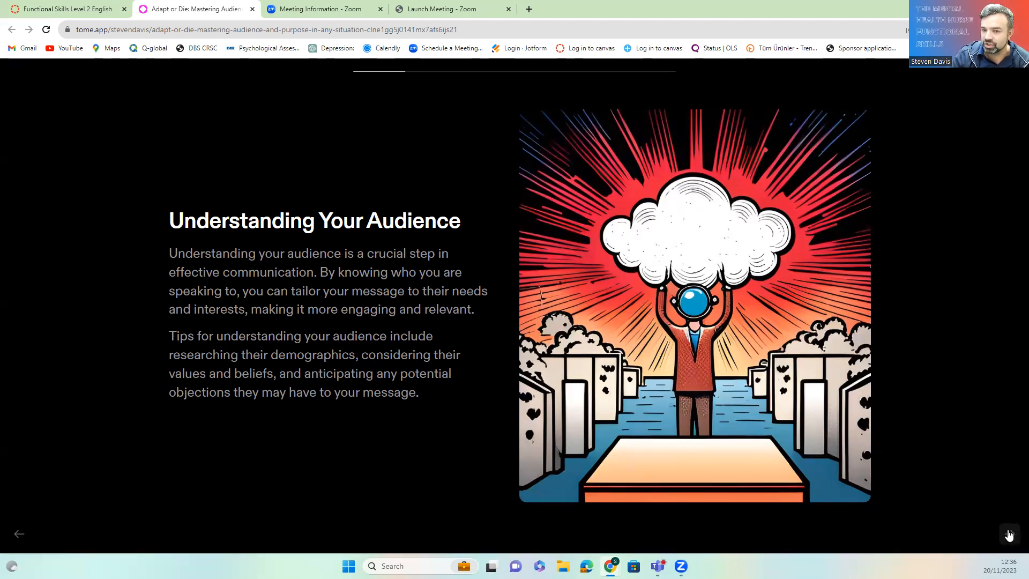
Advance to the 'Different Types of Audiences' slide on professional versus general audiences
click(1009, 534)
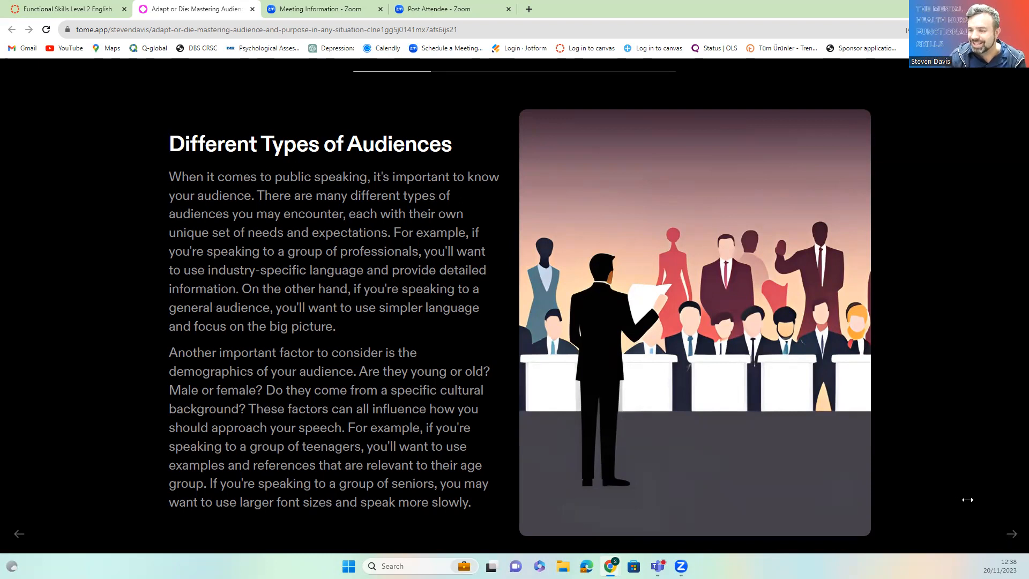
Advance through 'Understanding Your Purpose' to 'Adapting to Different Situations'
click(1008, 533)
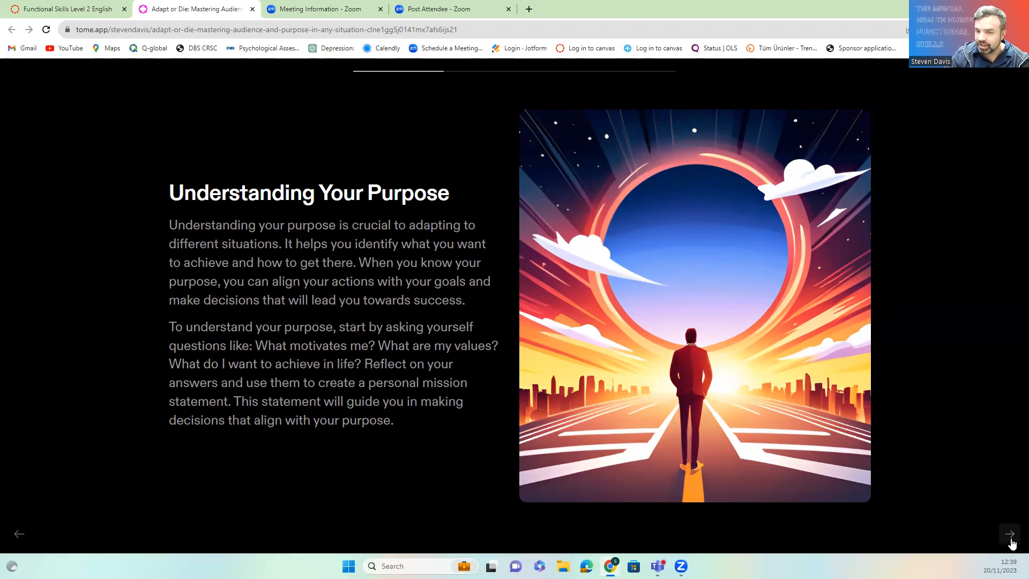
click(1009, 534)
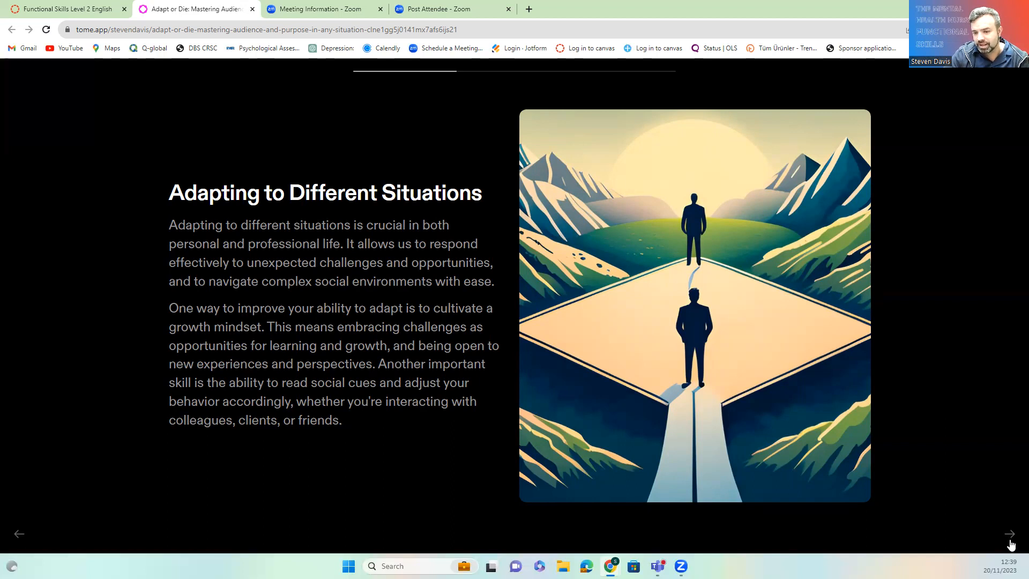
Advance to the 'Staying Flexible' slide on embracing uncertainty
click(1009, 534)
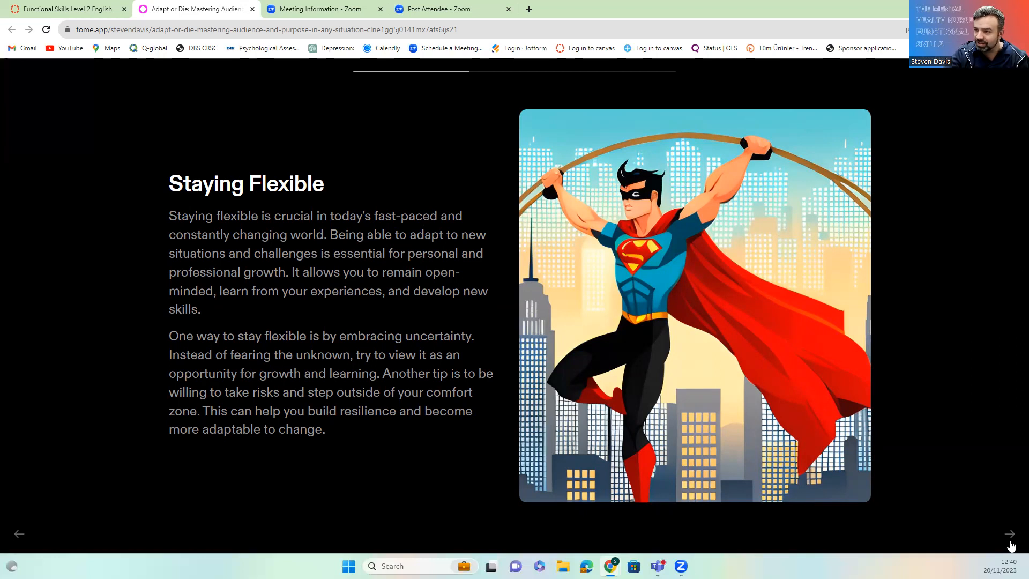
Advance to the 'Effective Communication' slide on listening and body language
click(1008, 533)
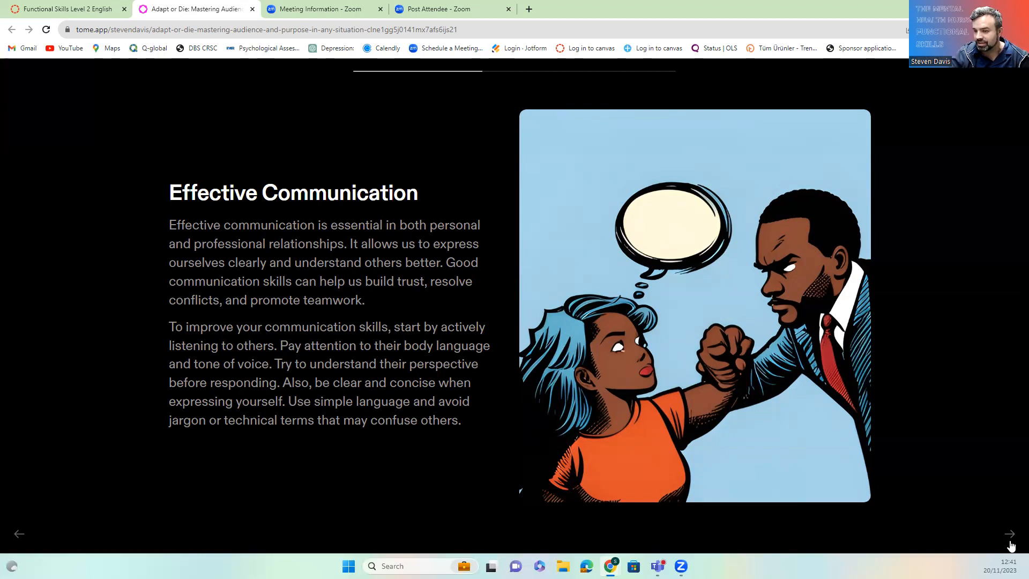
Advance to the 'Active Listening' slide about eliminating distractions
click(1009, 533)
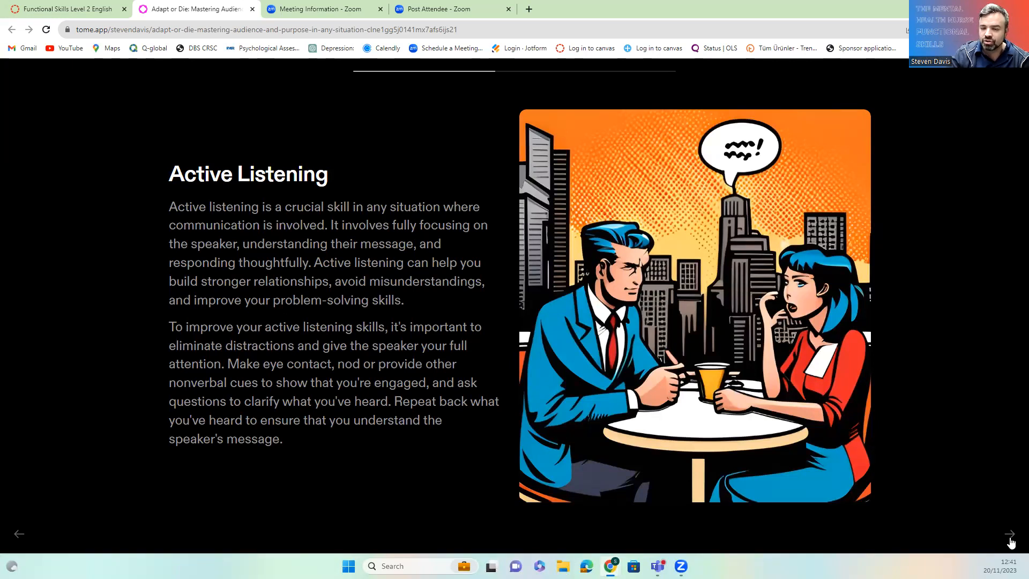
Advance to the 'Non-Verbal Communication' slide on body language and eye contact
click(1011, 534)
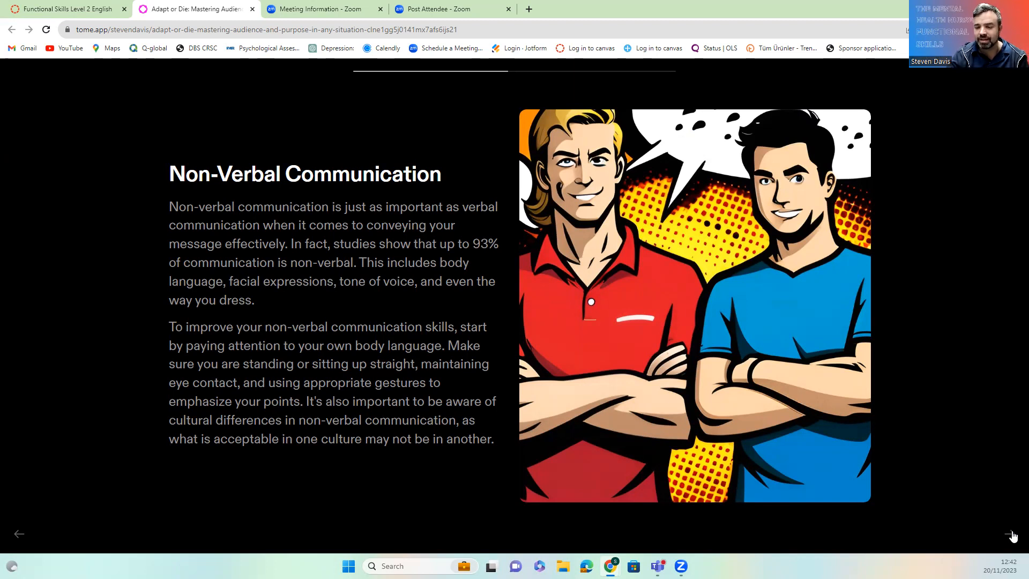
Advance to the 'Adapting to Different Cultures' slide on researching customs
click(1012, 535)
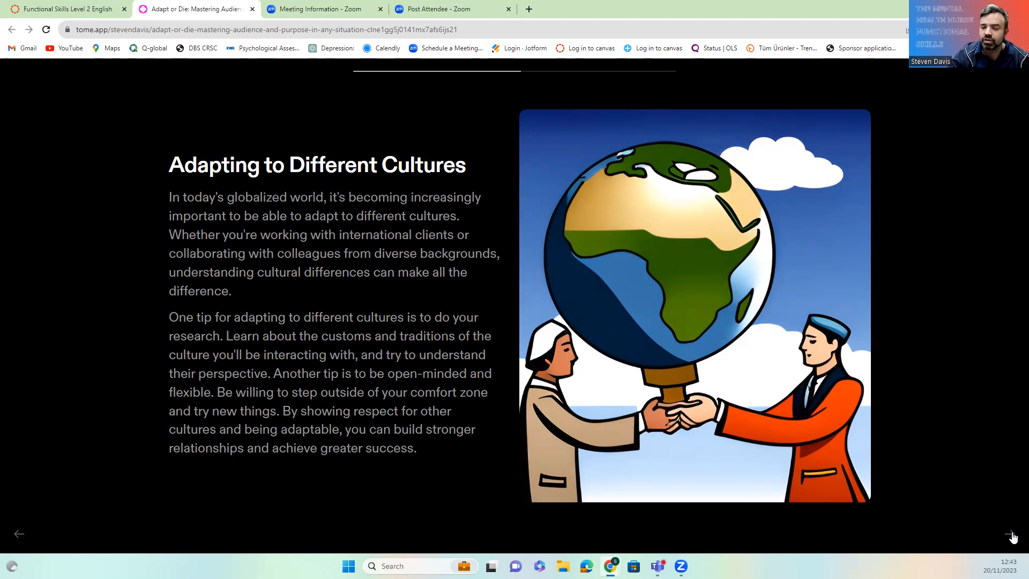
click(1012, 536)
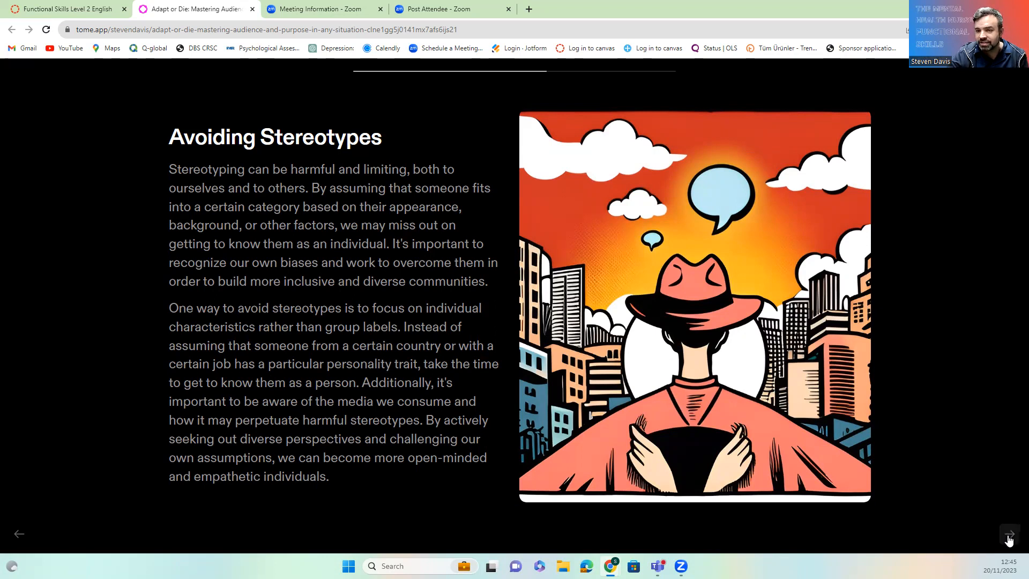
Advance the Tome deck to the Dealing with Conflict slide on calm, empathetic communication
click(1008, 534)
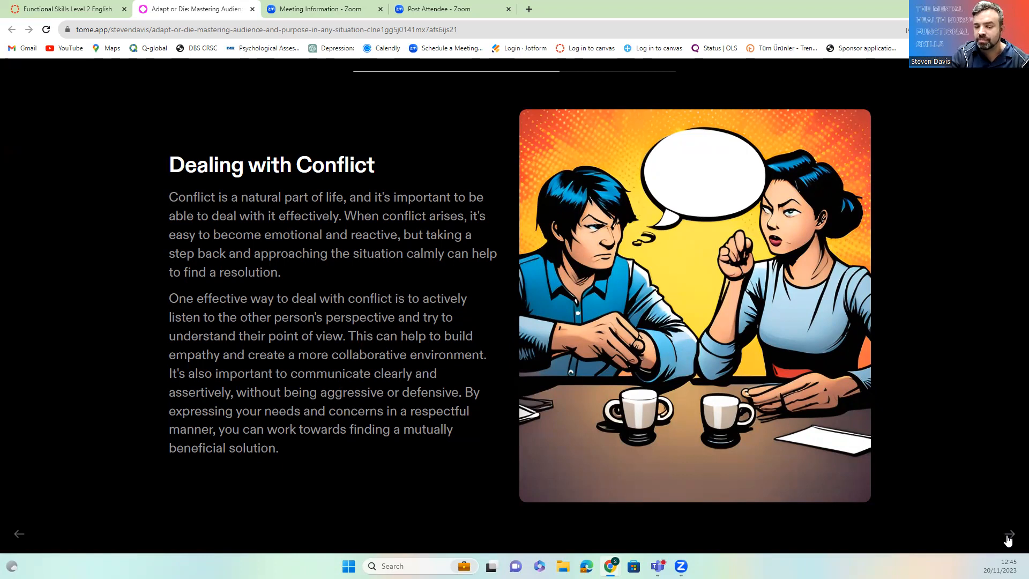
Advance to the Conflict Resolution Strategies slide covering active listening and compromise
click(1007, 534)
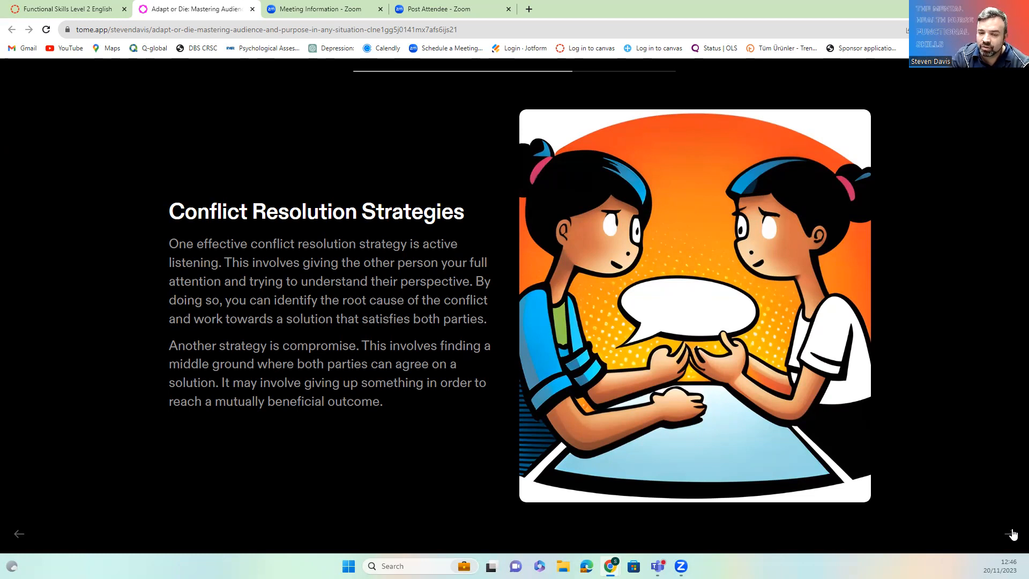
click(1012, 533)
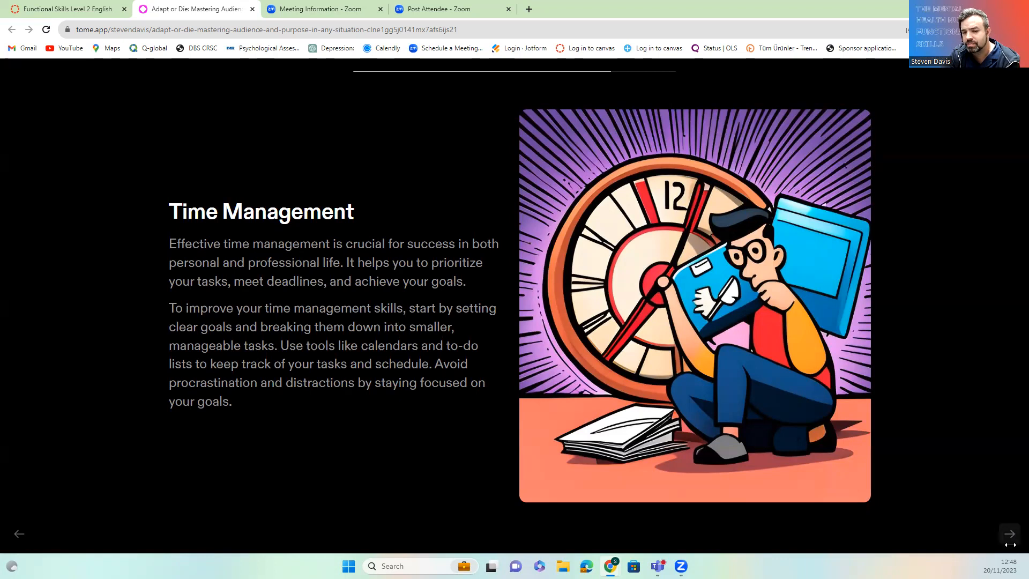
Advance the Tome deck to the Prioritization slide on ranking and delegating tasks
click(1009, 533)
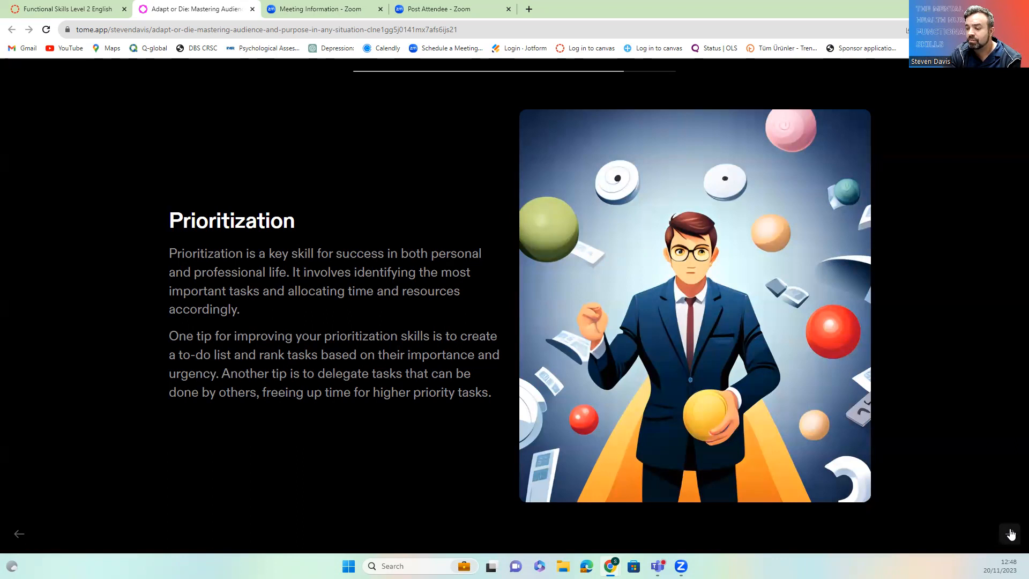
Advance past Prioritization to the deck's final Conclusion slide
click(1010, 534)
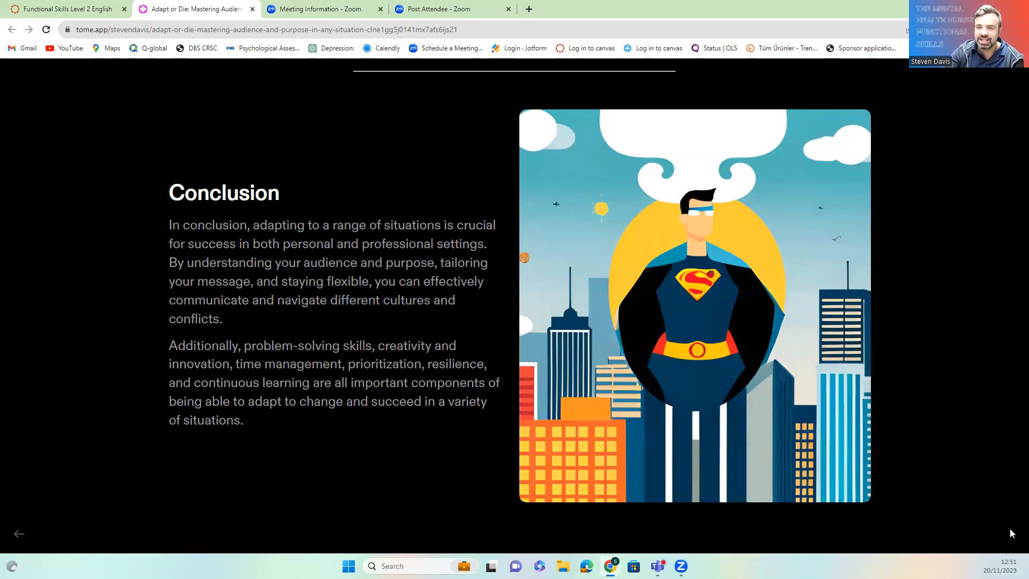
Switch back to the Canvas course modules list with Session 10a expanded
click(65, 9)
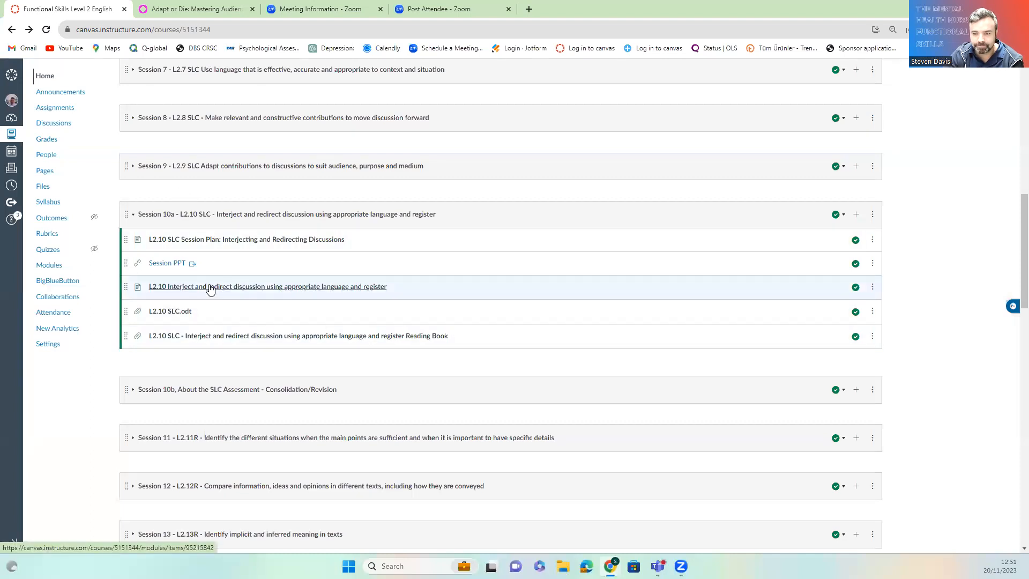
Open the L2.10 Interject and redirect discussion page and scroll to its interrupting guidelines
click(267, 286)
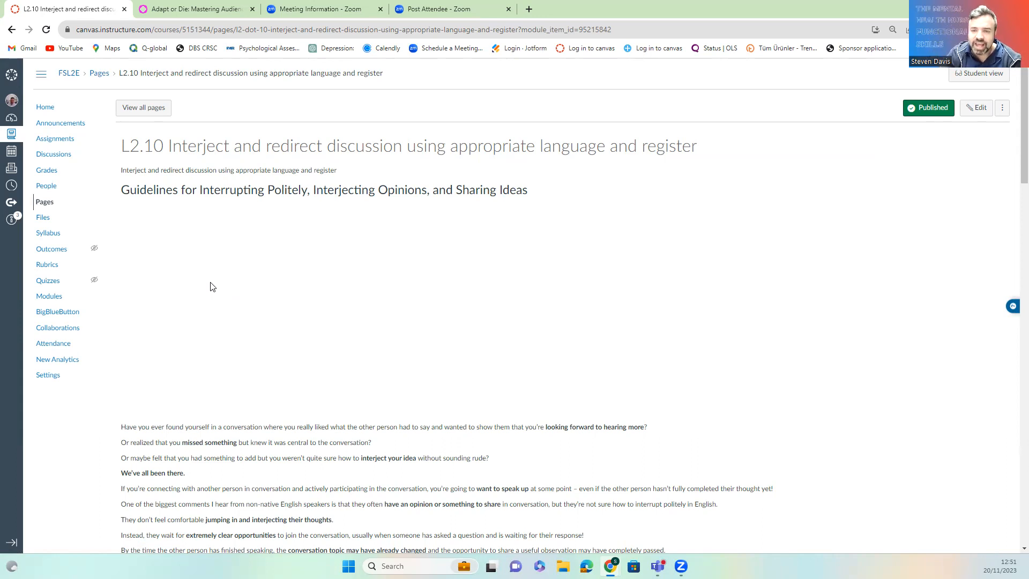
scroll(down, 3)
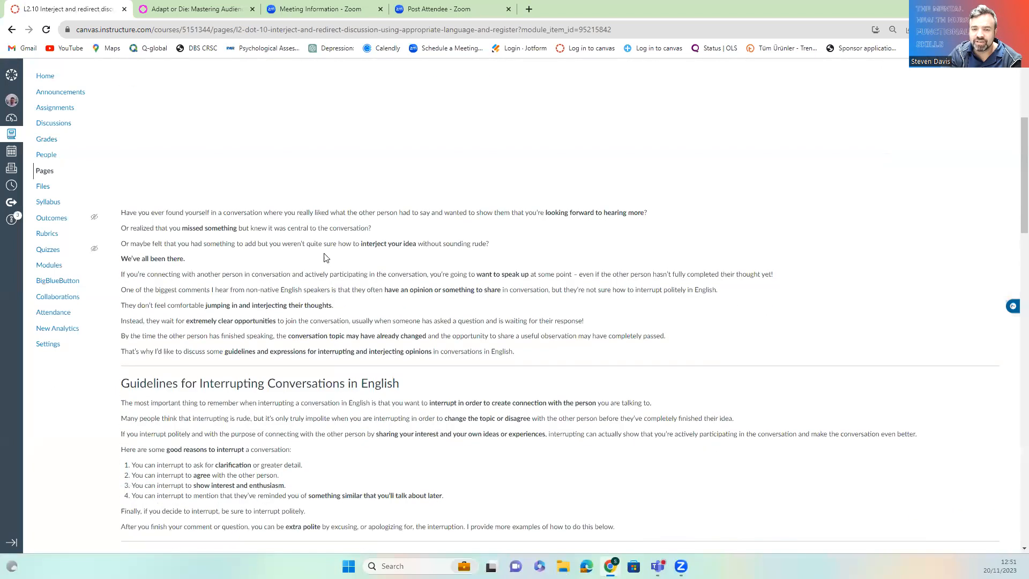
scroll(down, 3)
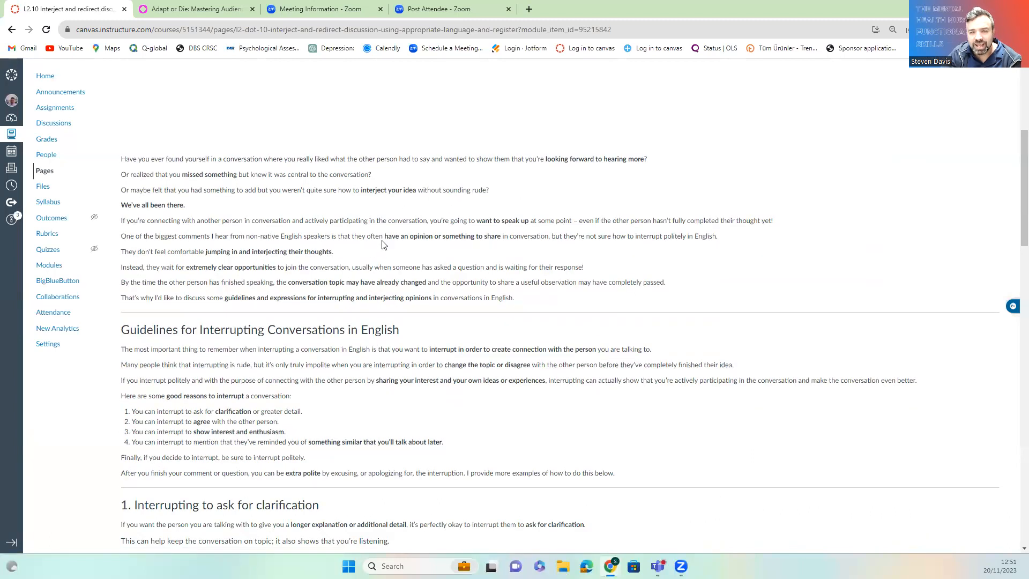
scroll(down, 3)
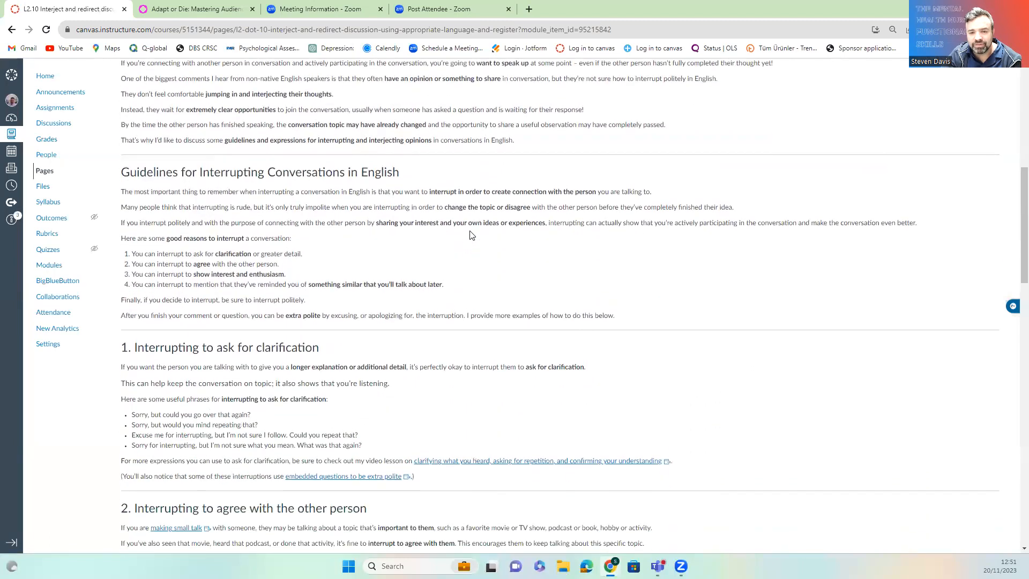
scroll(down, 3)
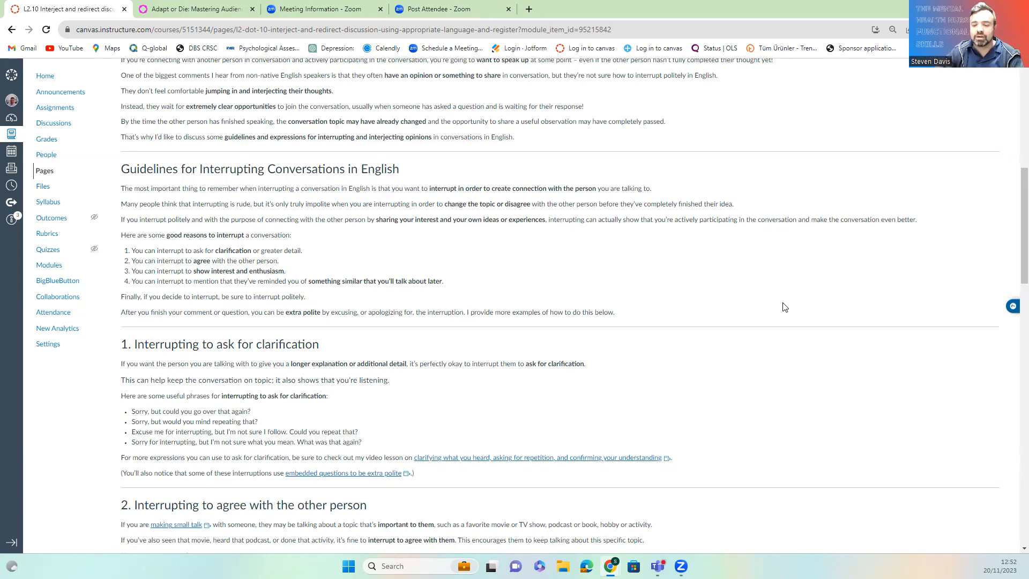
Scroll down through the L2.10 page's interrupting sections and polite interrupting tips
scroll(down, 3)
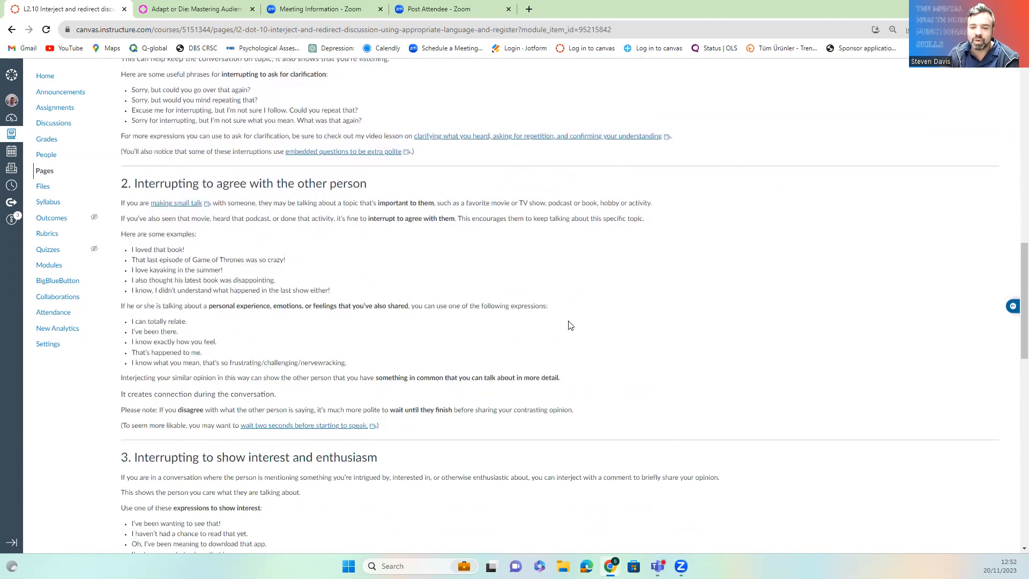
scroll(down, 3)
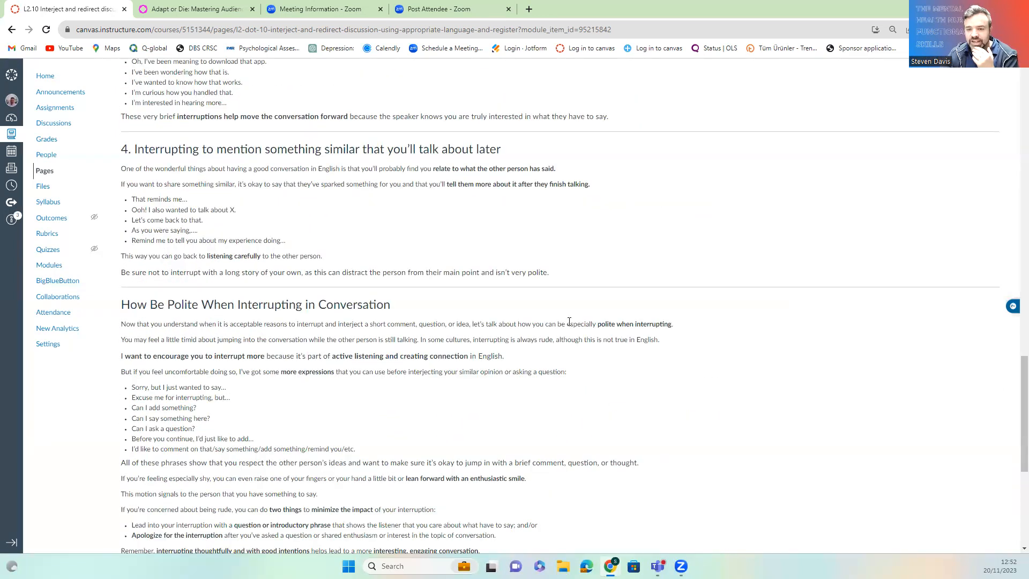
scroll(down, 3)
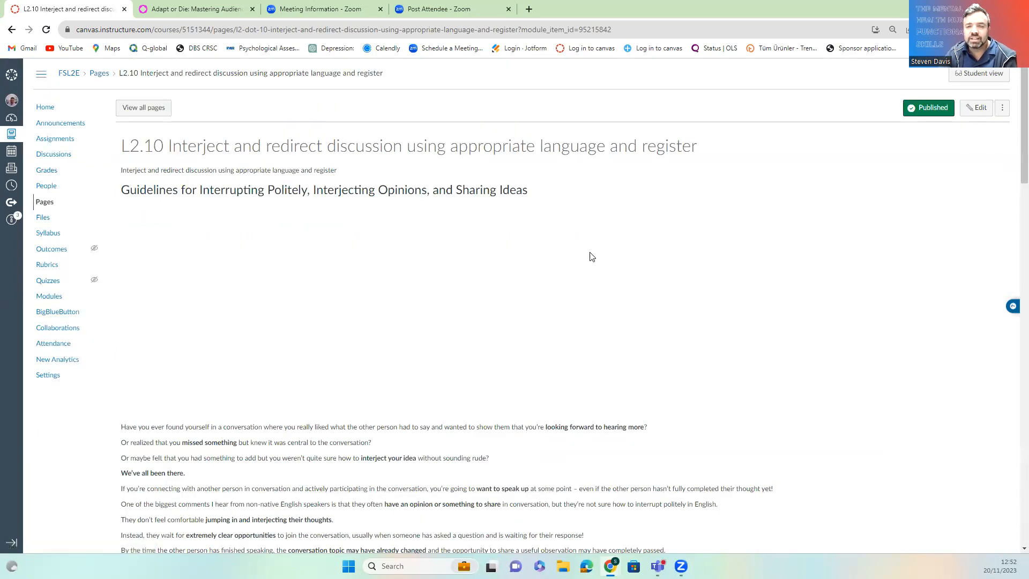
mouse_move(576, 268)
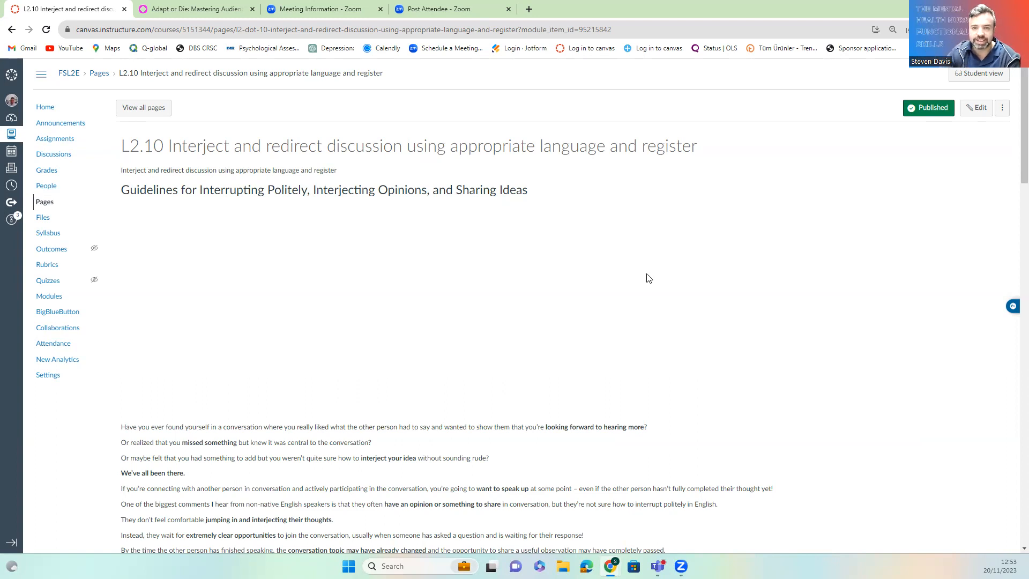
mouse_move(456, 190)
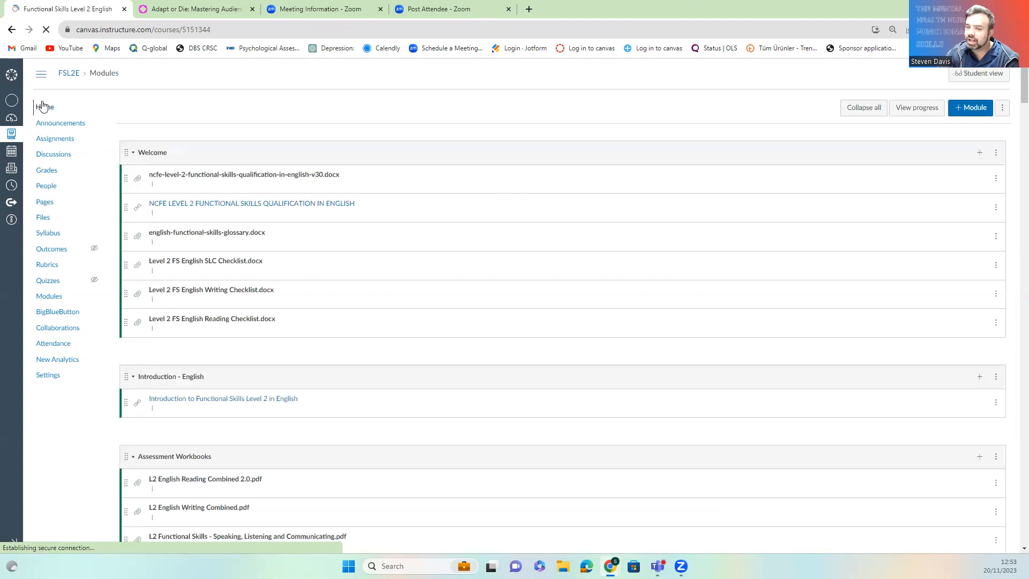
Collapse Session 10a and expand Session 10b to reveal its SLC Assessment resources
scroll(down, 3)
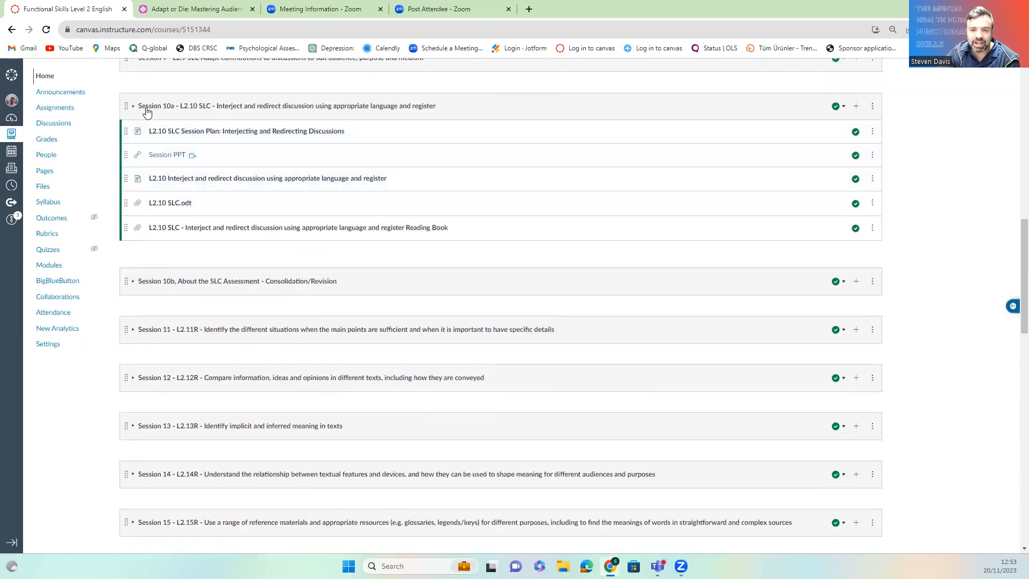
click(132, 105)
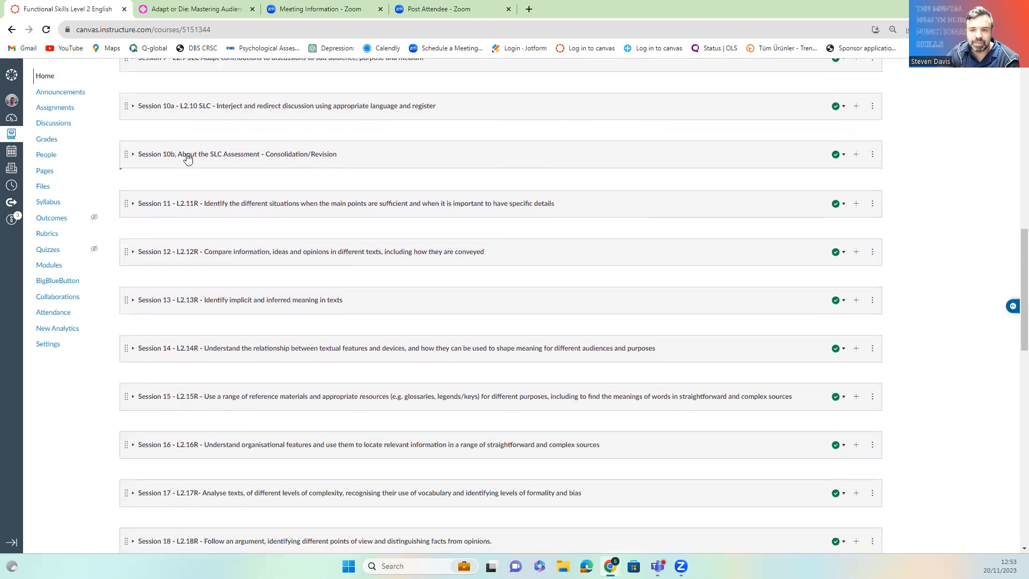
click(133, 154)
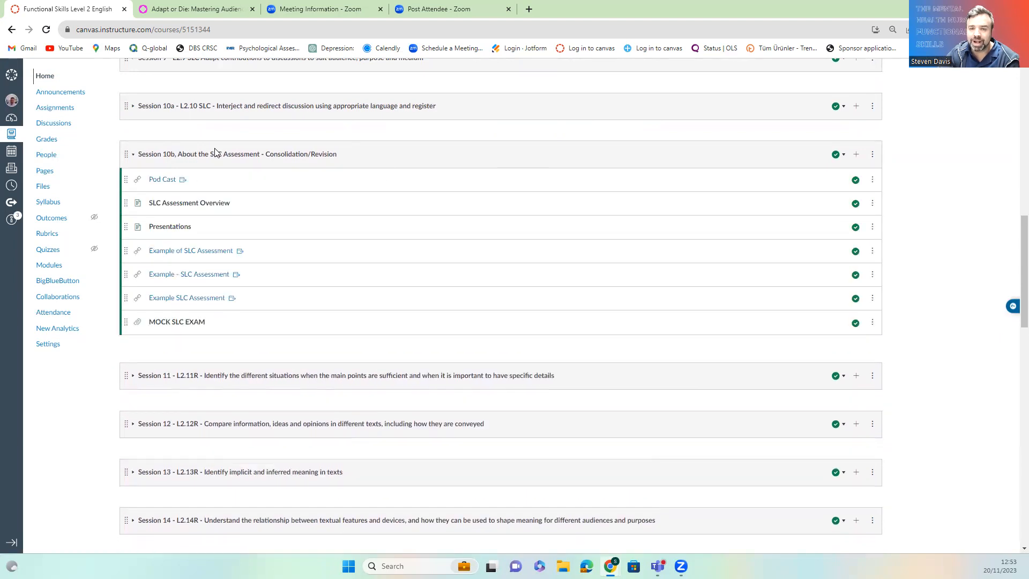
mouse_move(292, 164)
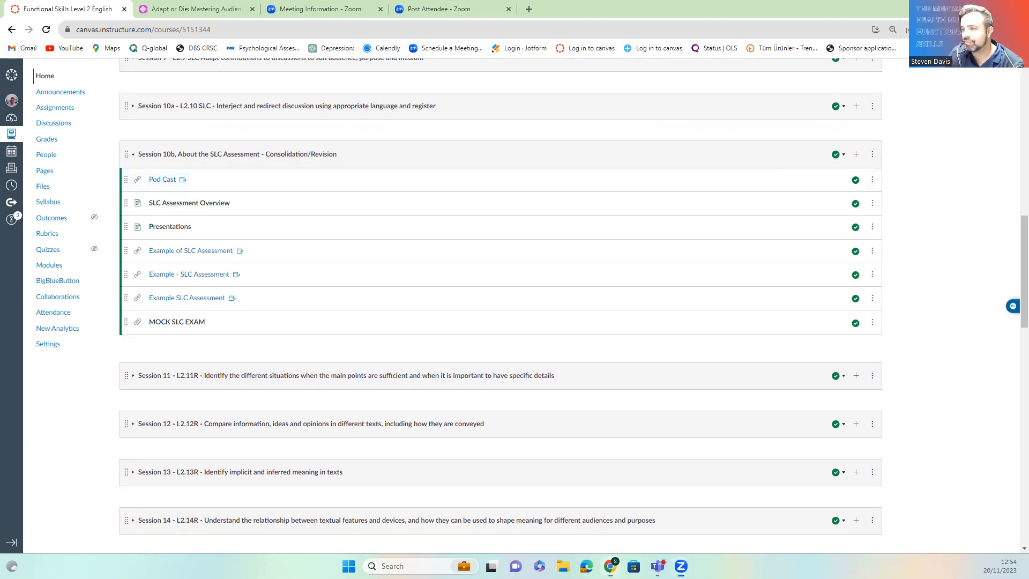
mouse_move(721, 260)
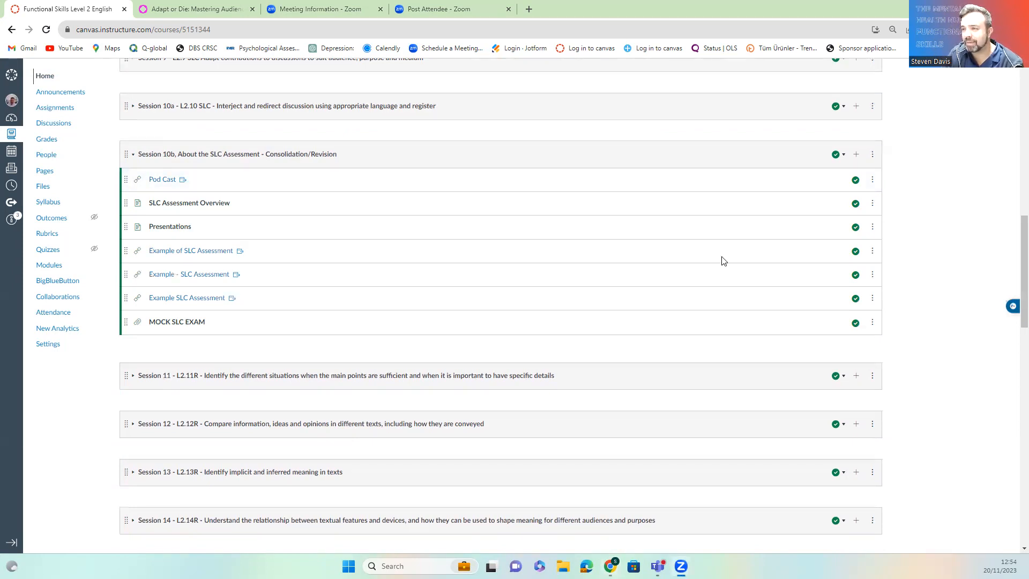